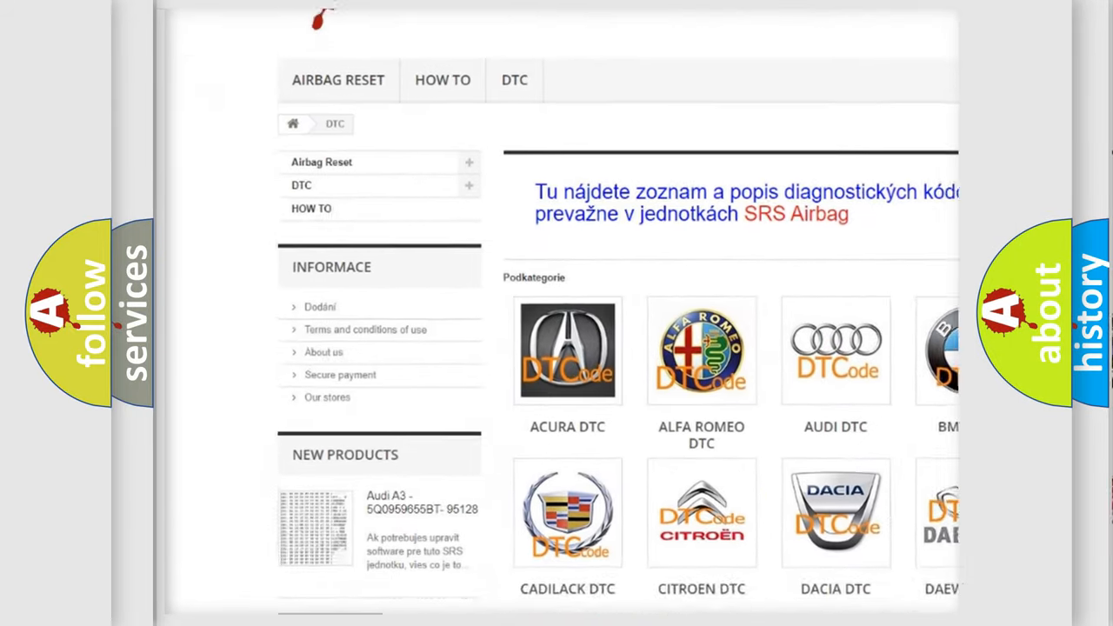
scroll(down, 3)
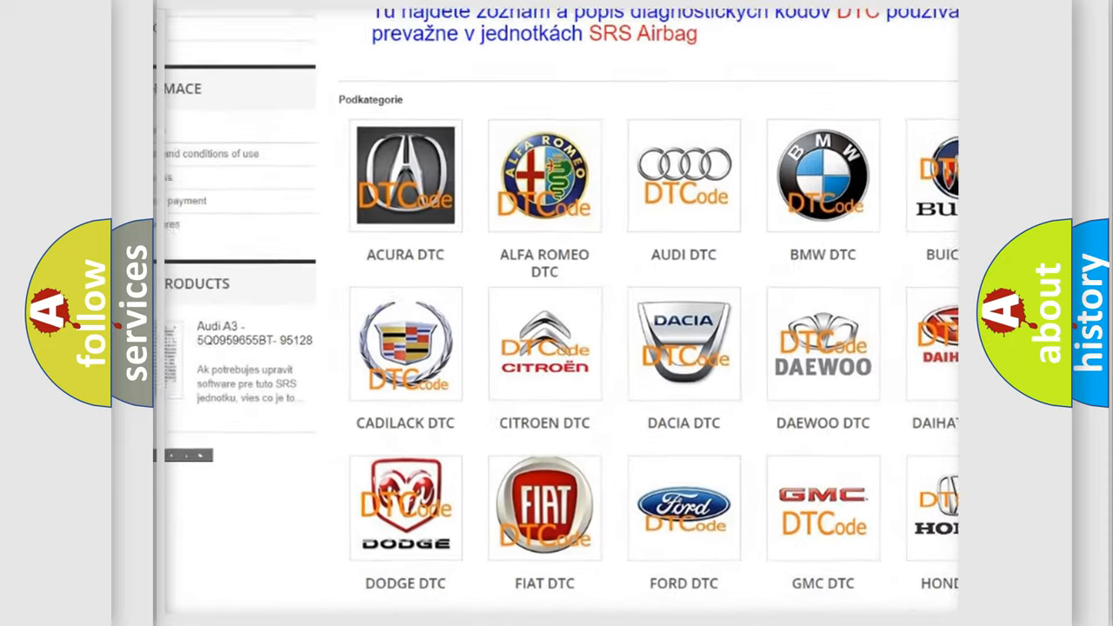
scroll(down, 3)
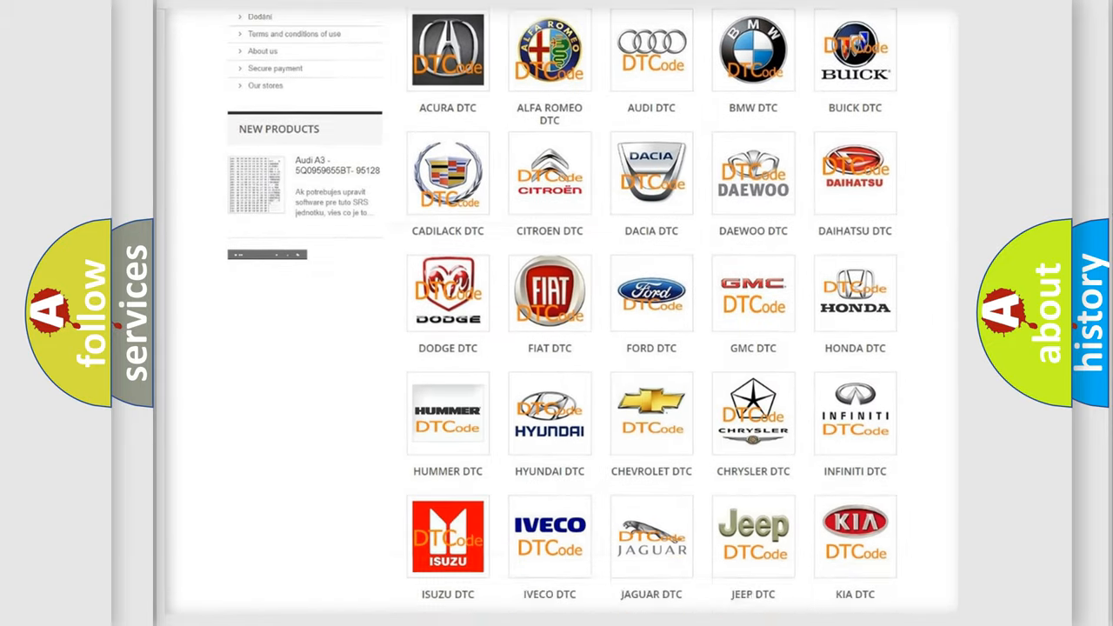
scroll(down, 3)
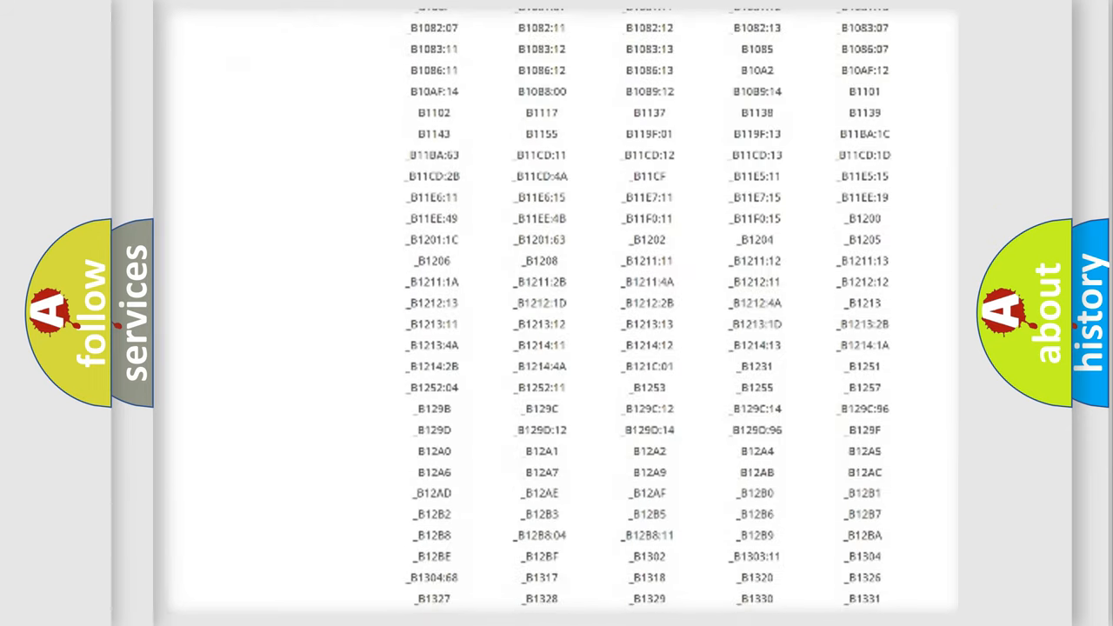
scroll(down, 3)
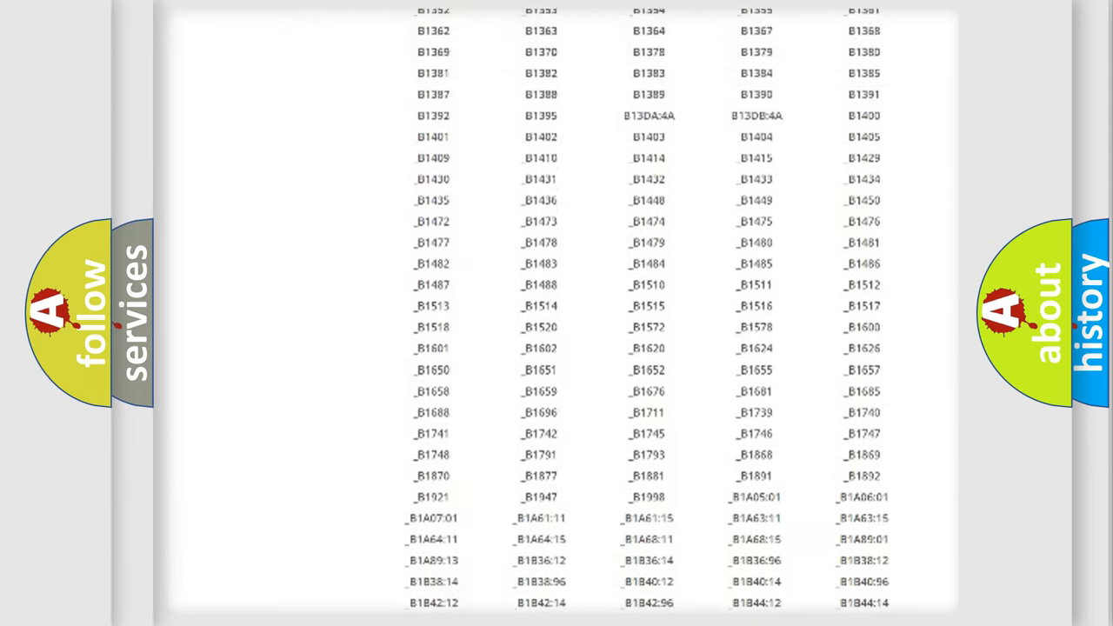